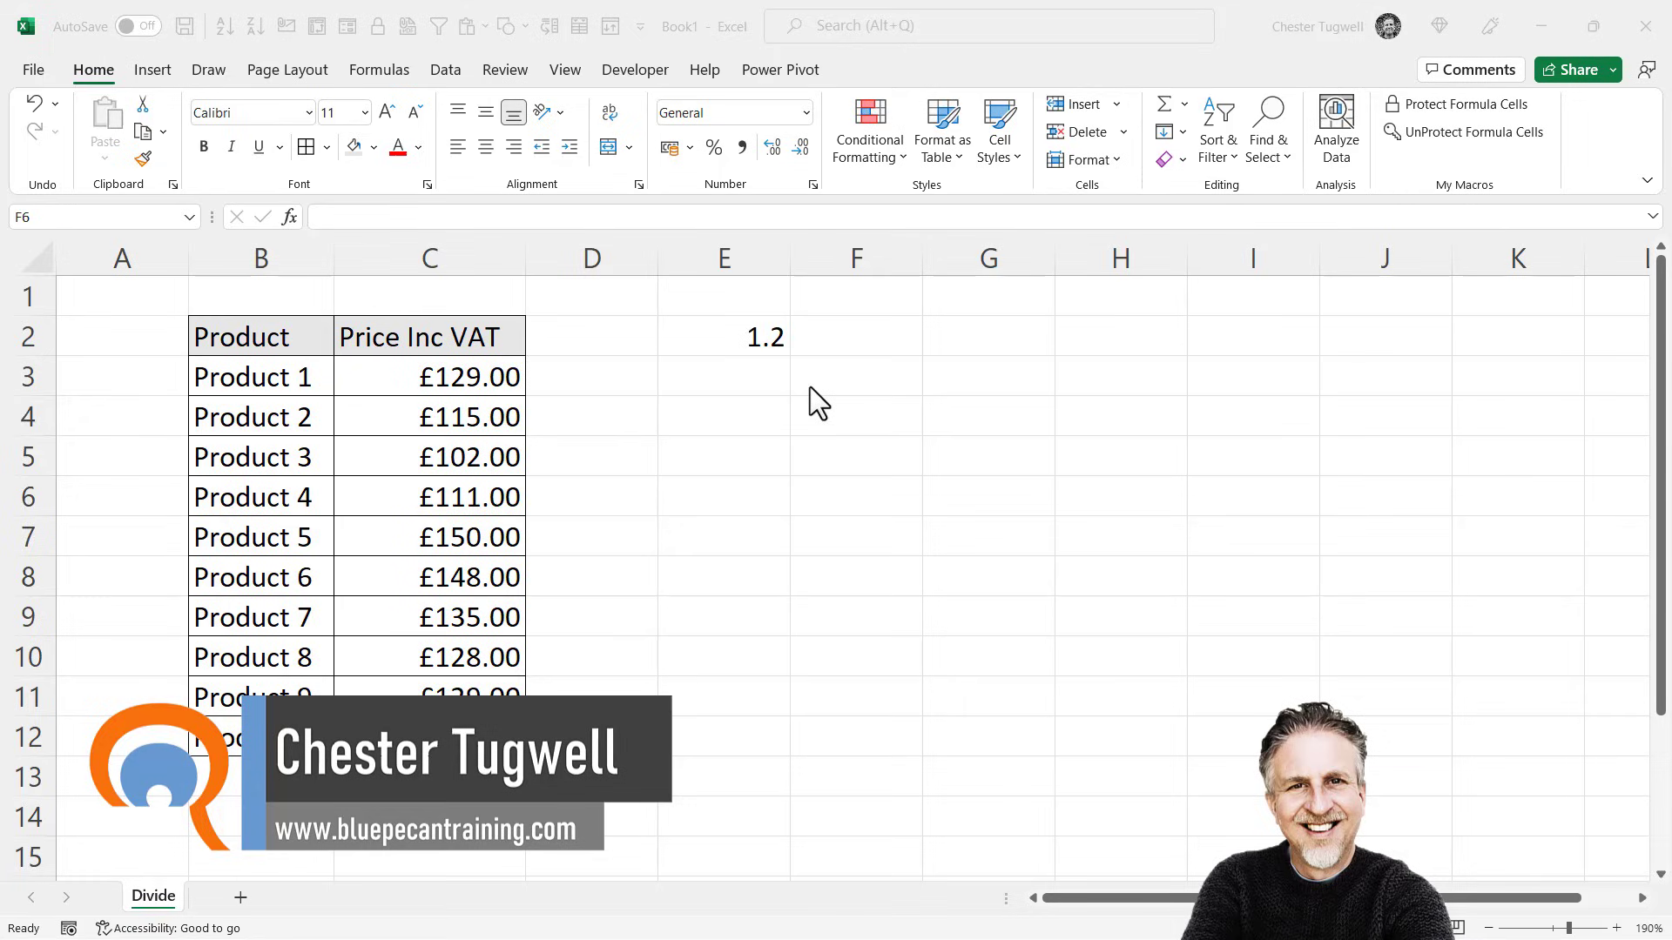
mouse_move(496, 386)
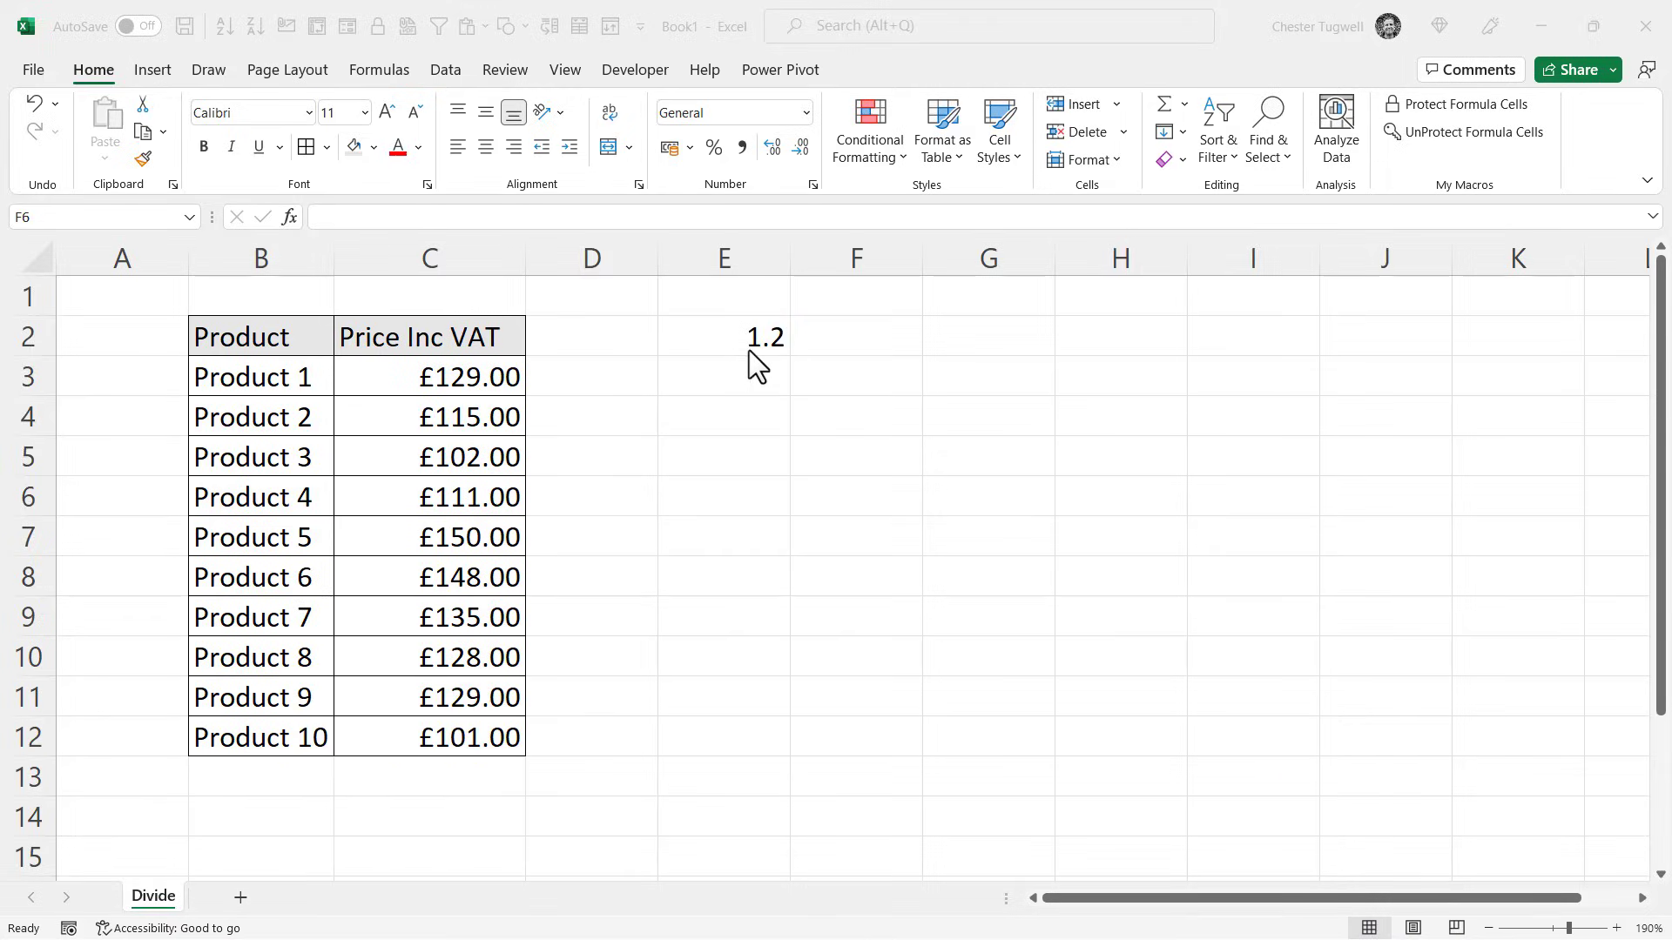
mouse_move(763, 357)
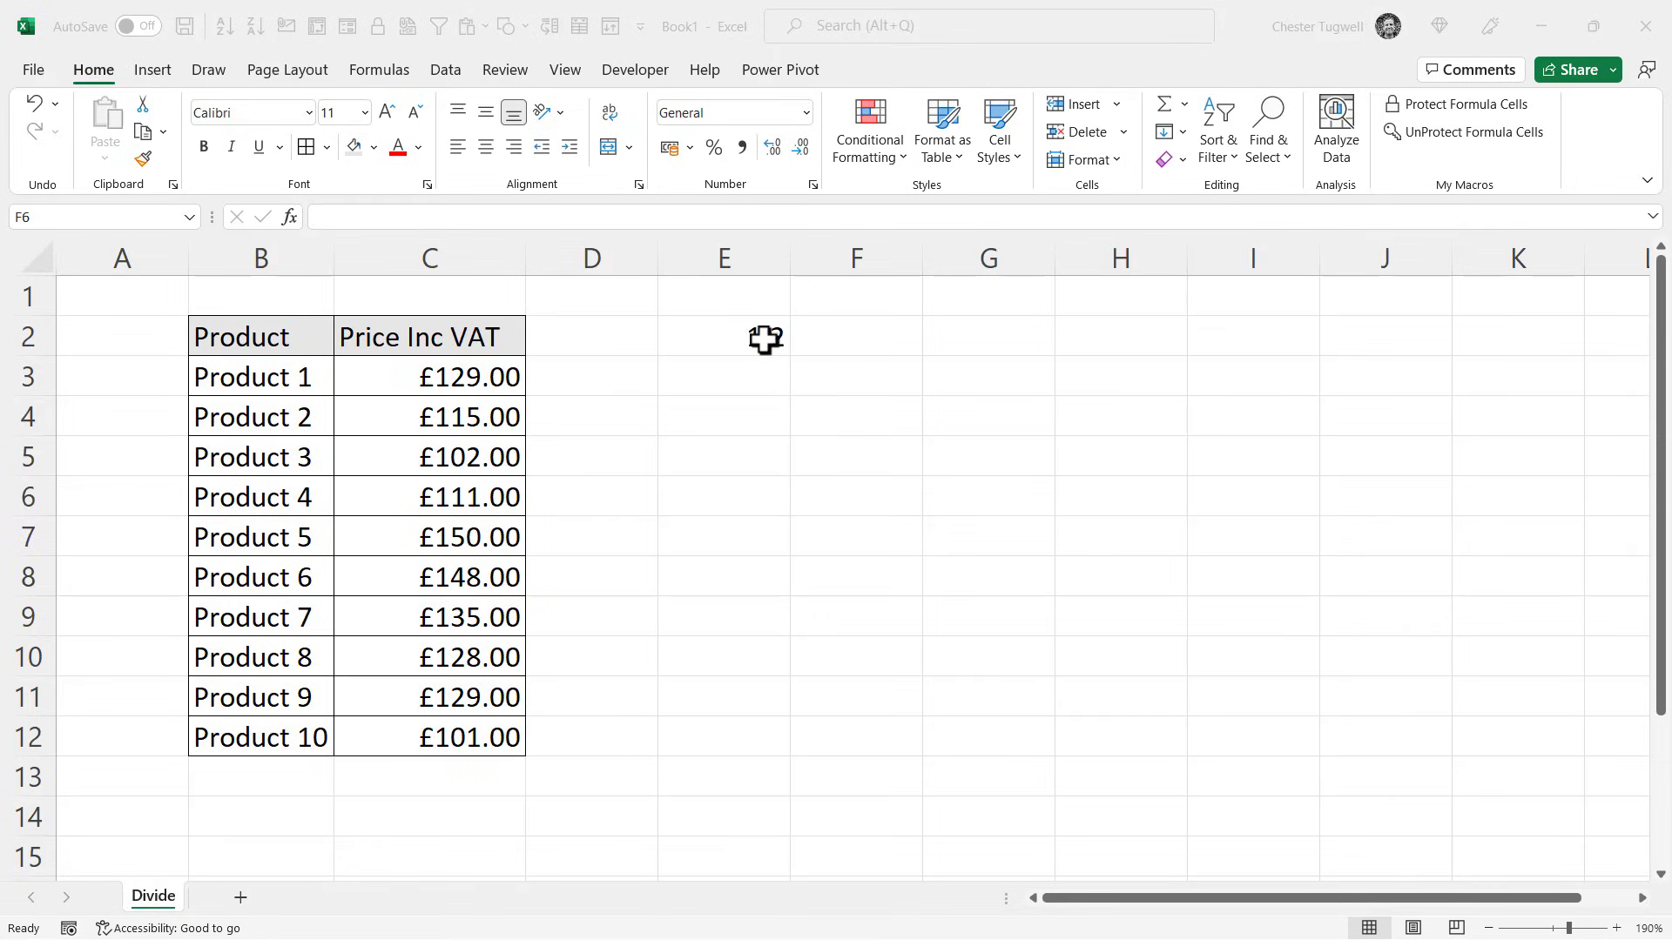
Step: Enter 1.2 in E2, copy it, and select prices C3:C12 as the paste target
text(1.2)
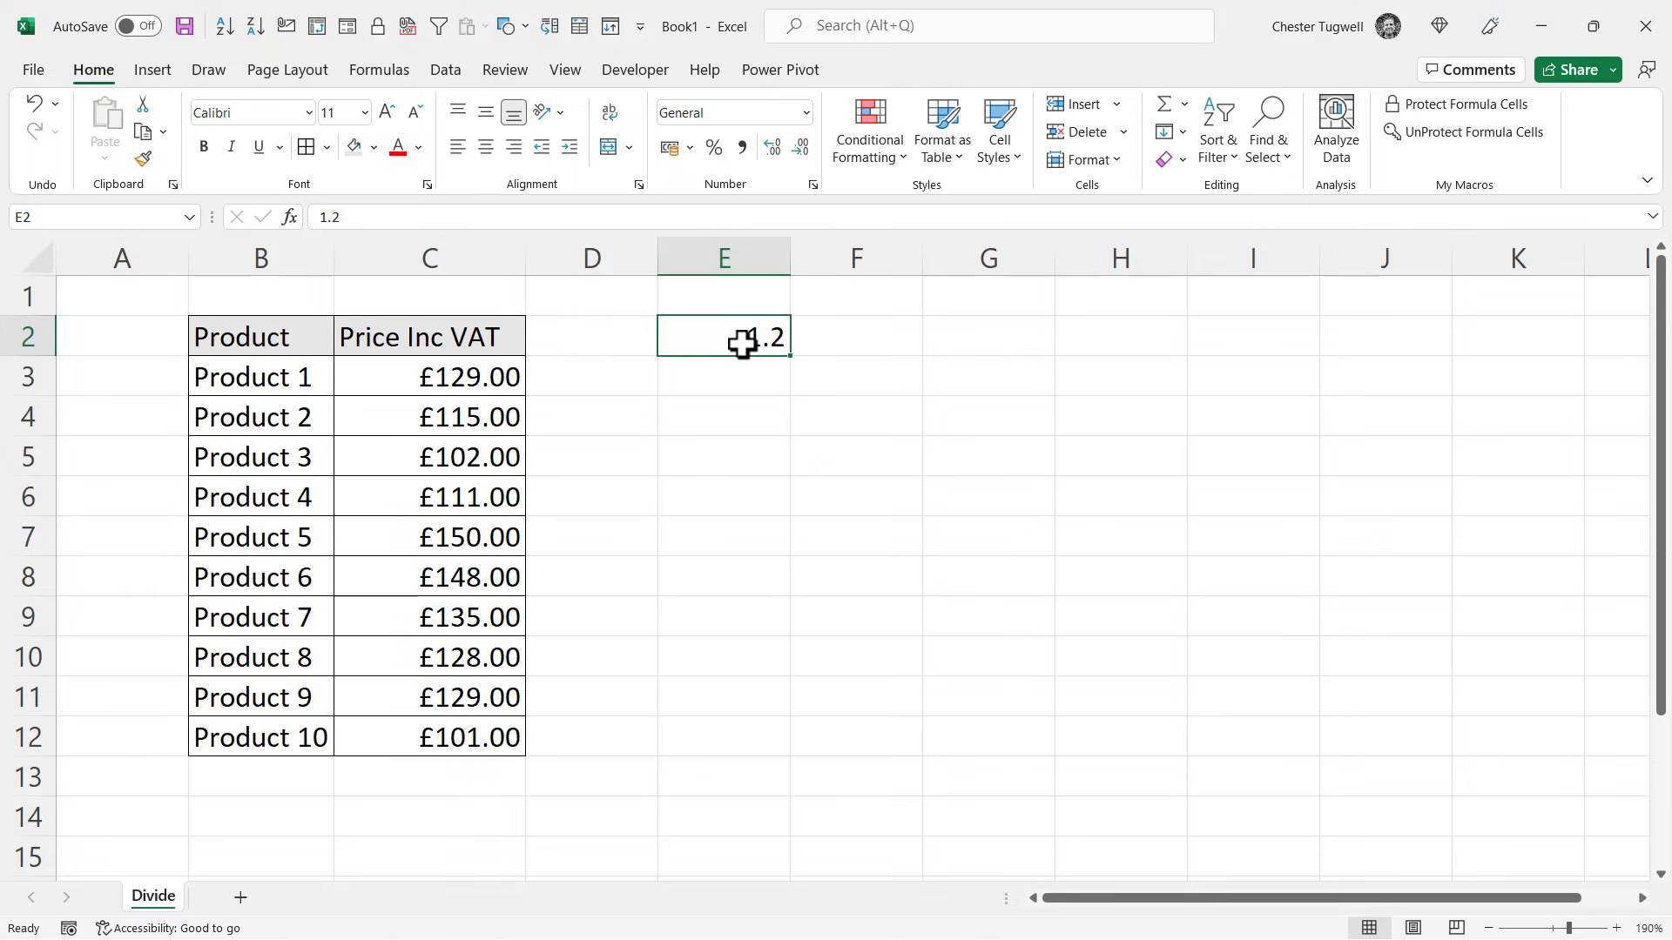
key(Ctrl+C)
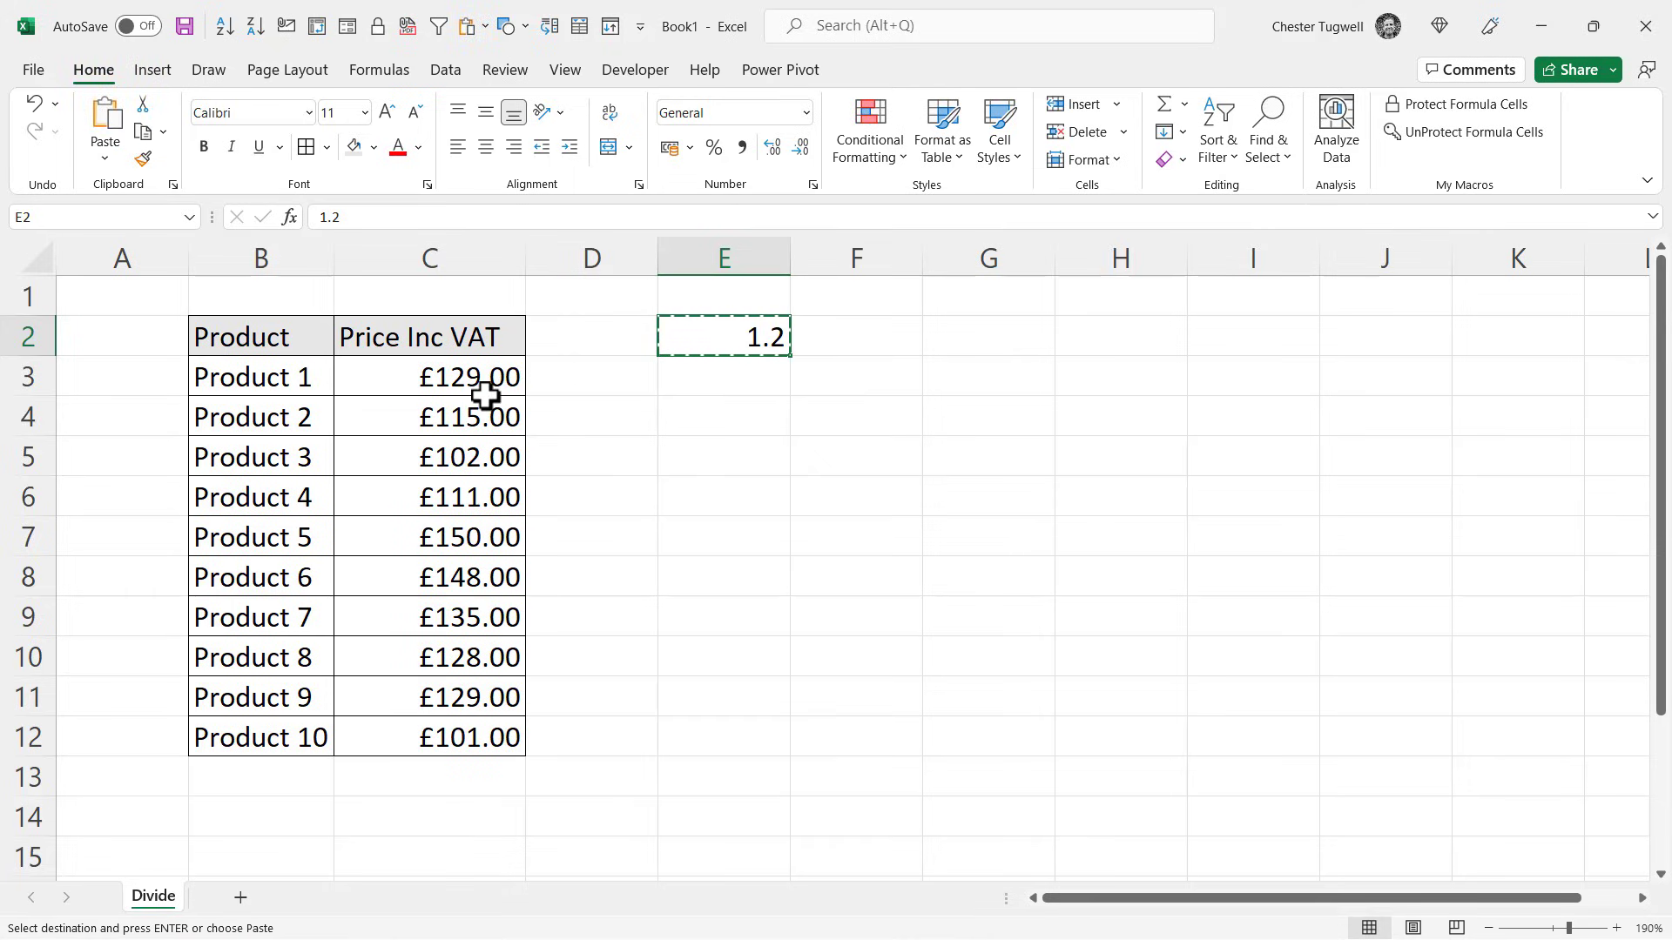
drag(469, 377, 469, 736)
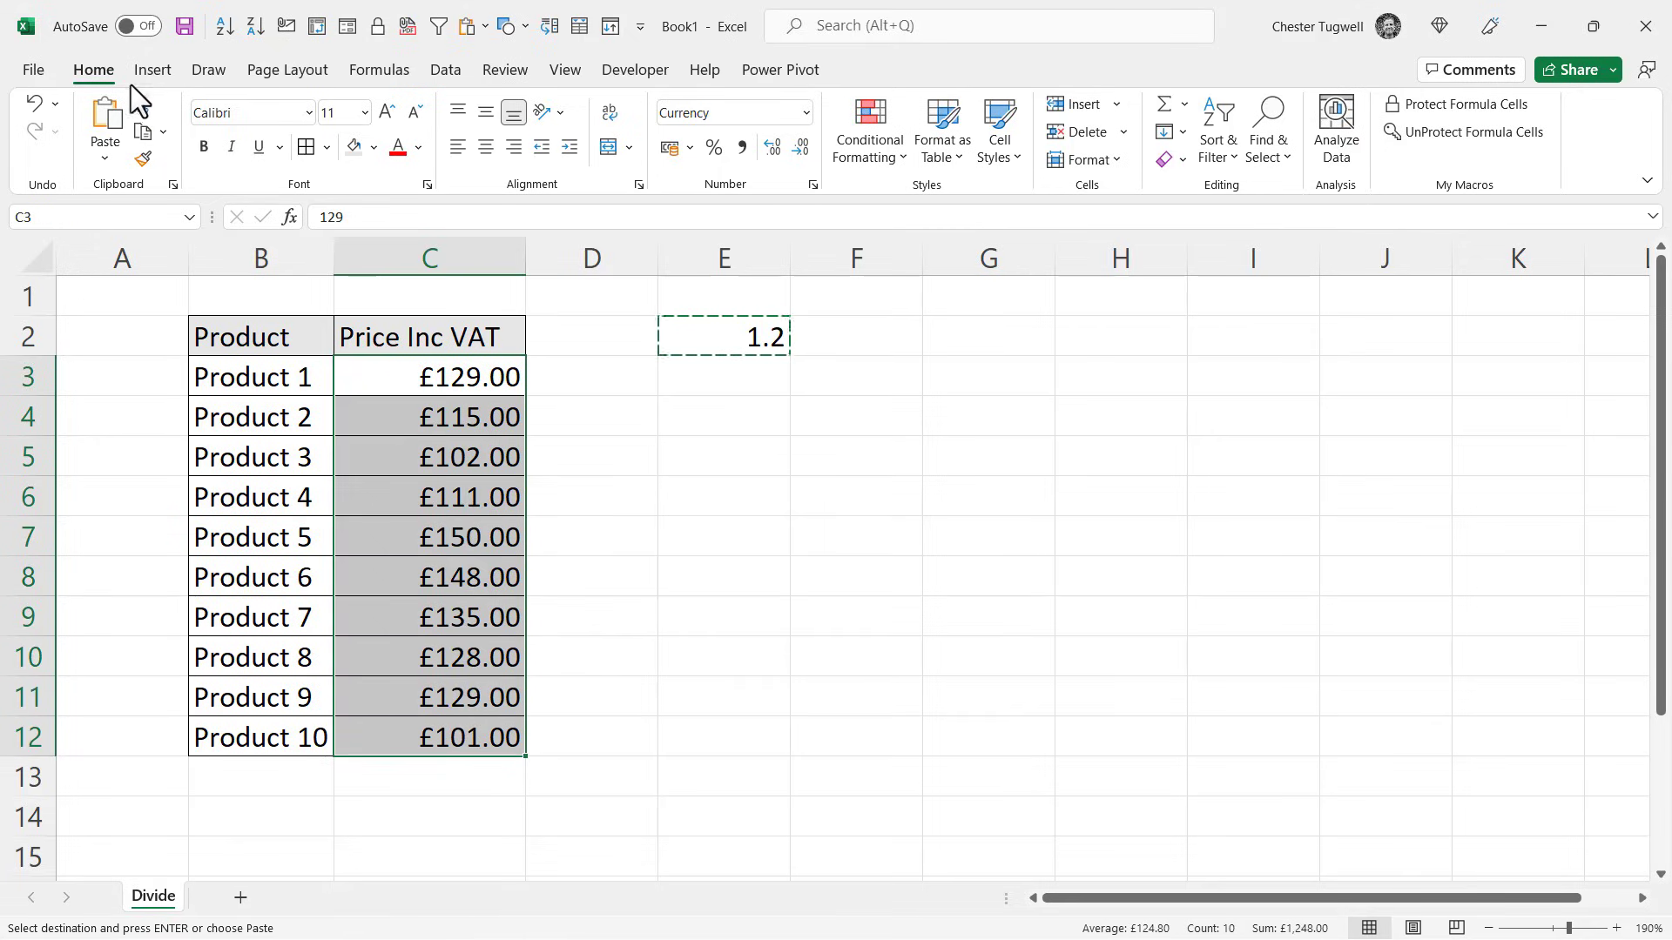
mouse_move(113, 171)
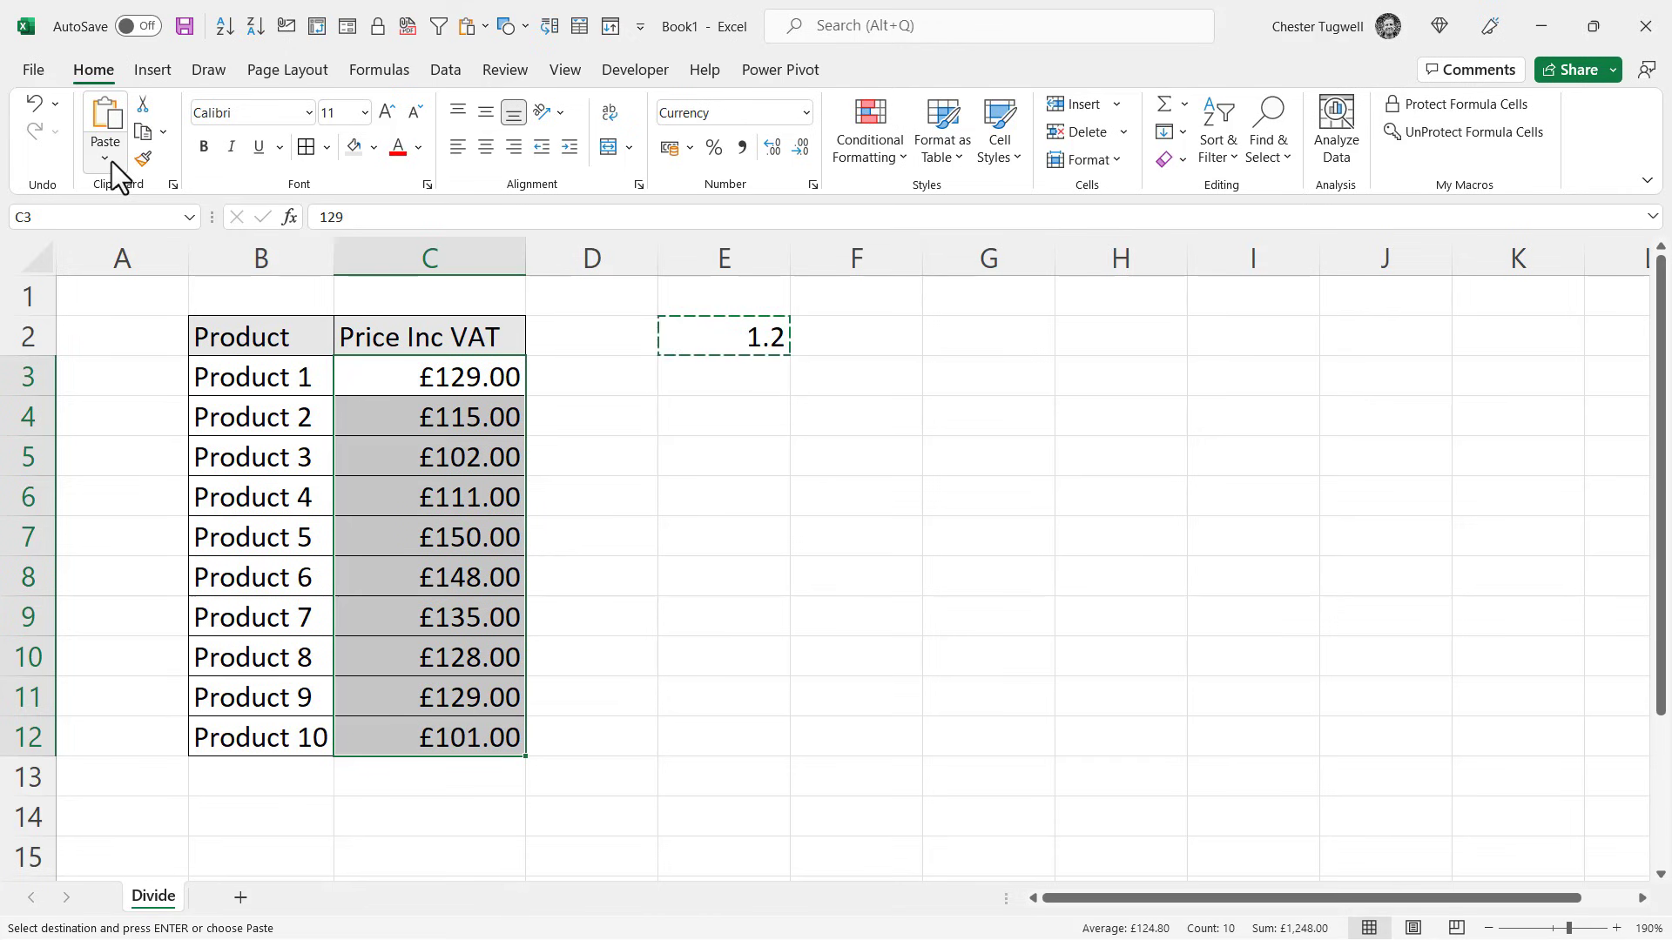
Step: Paste Special with Values and Divide so each price is divided by 1.2 (£129.00 → £107.50)
click(104, 157)
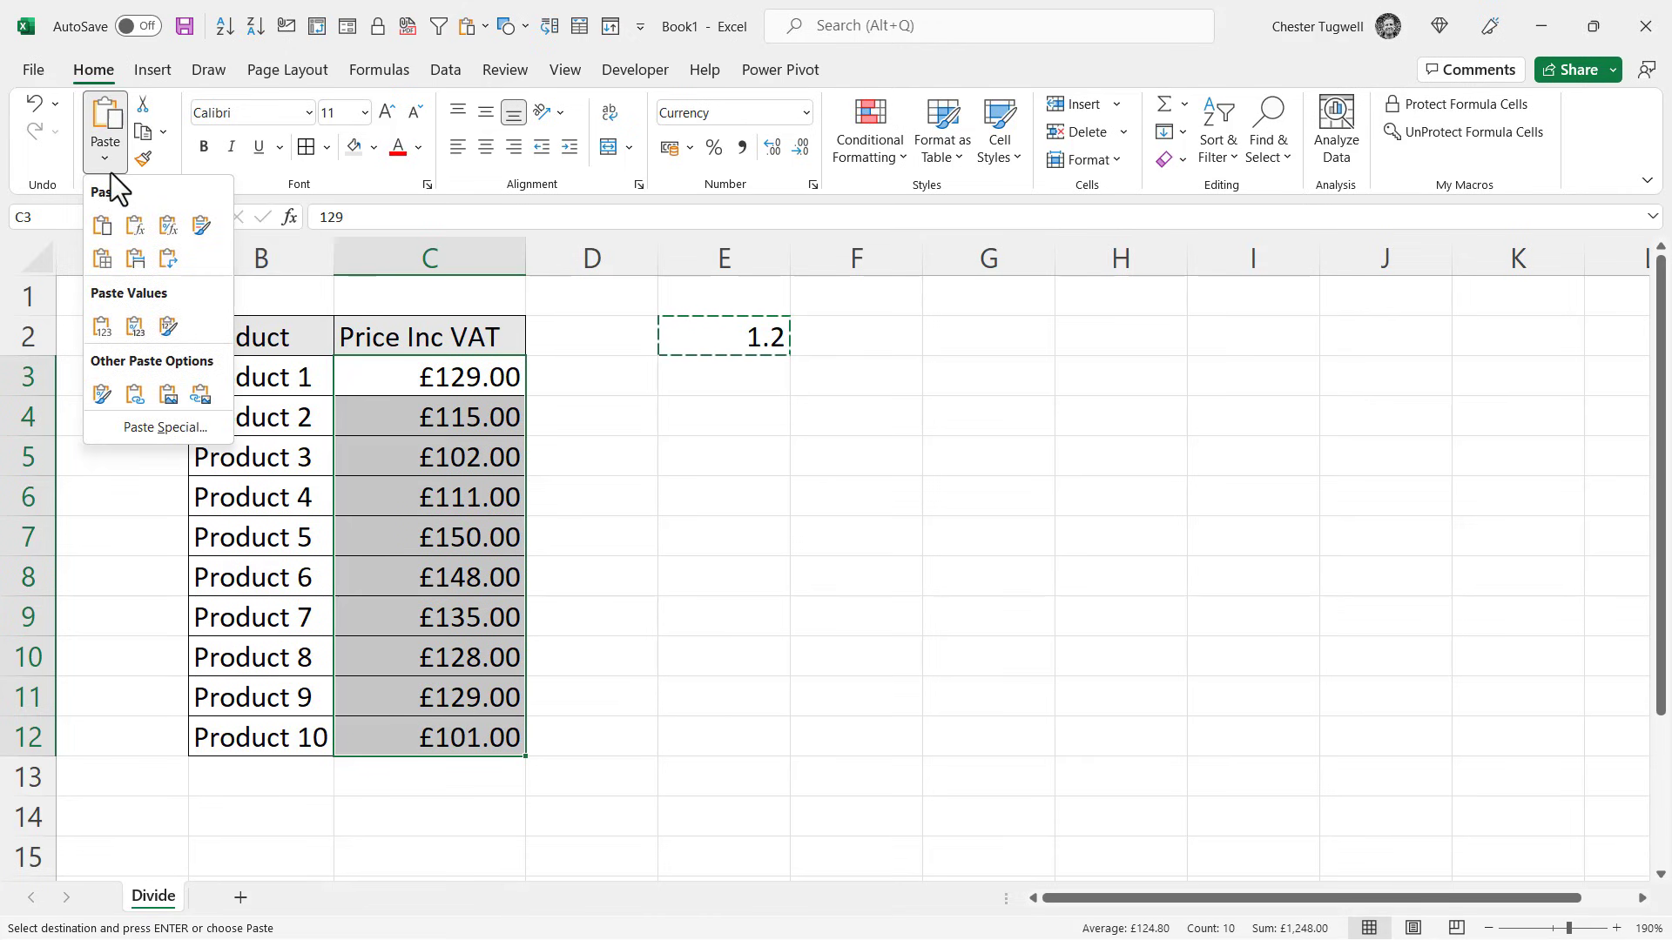
click(164, 427)
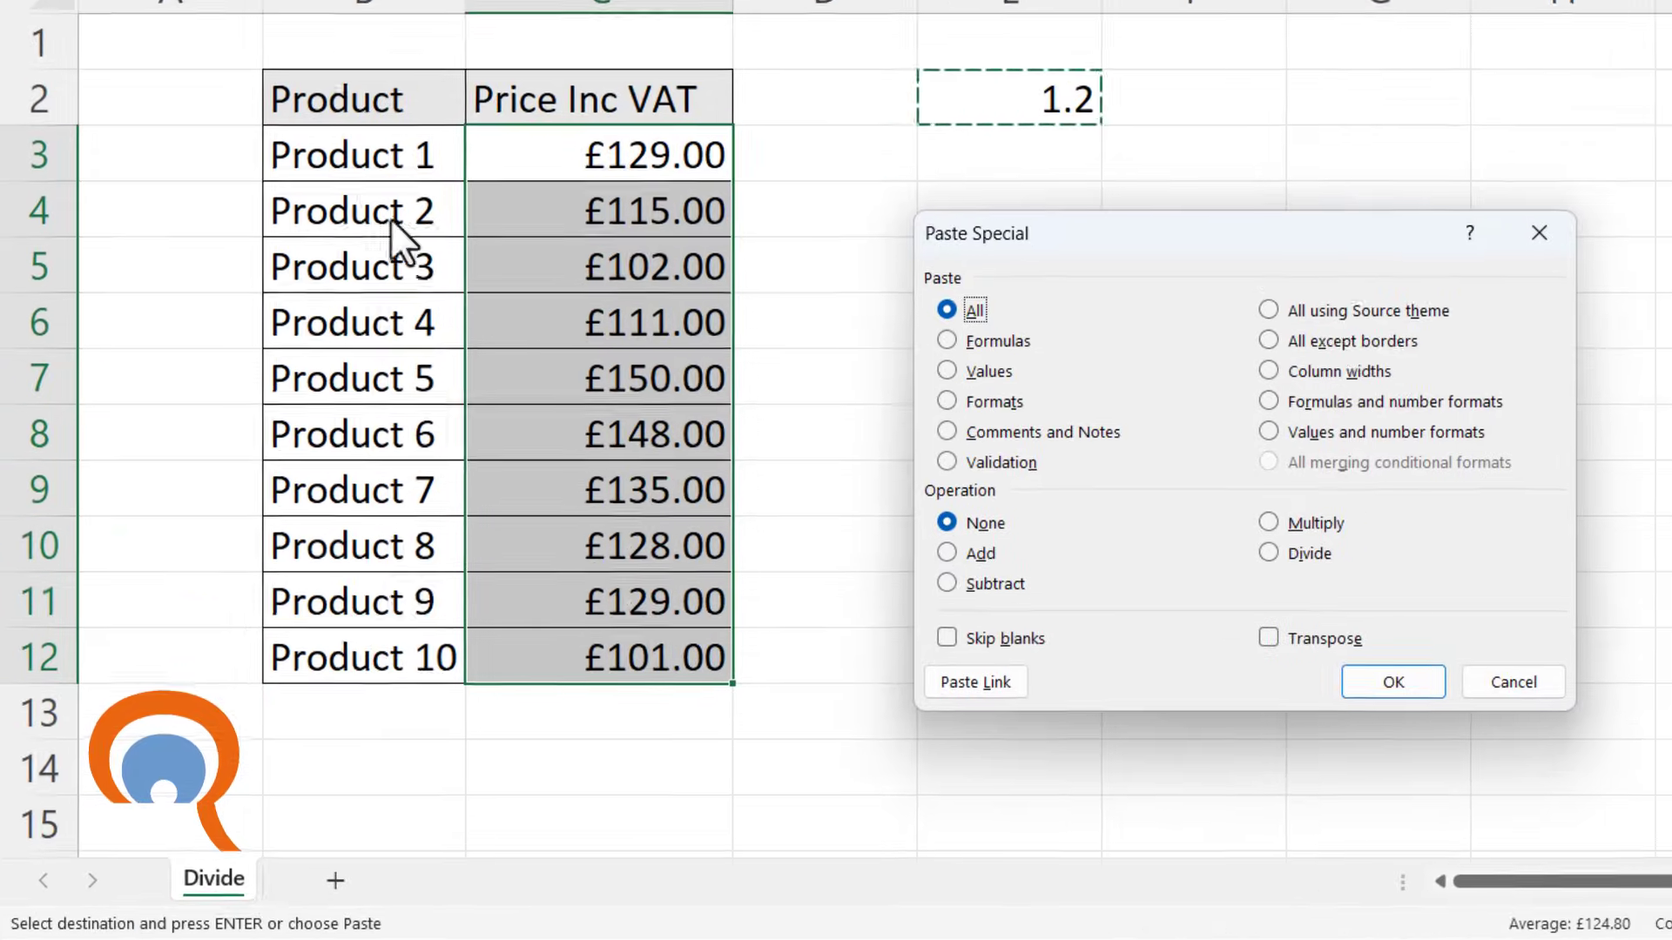
click(961, 363)
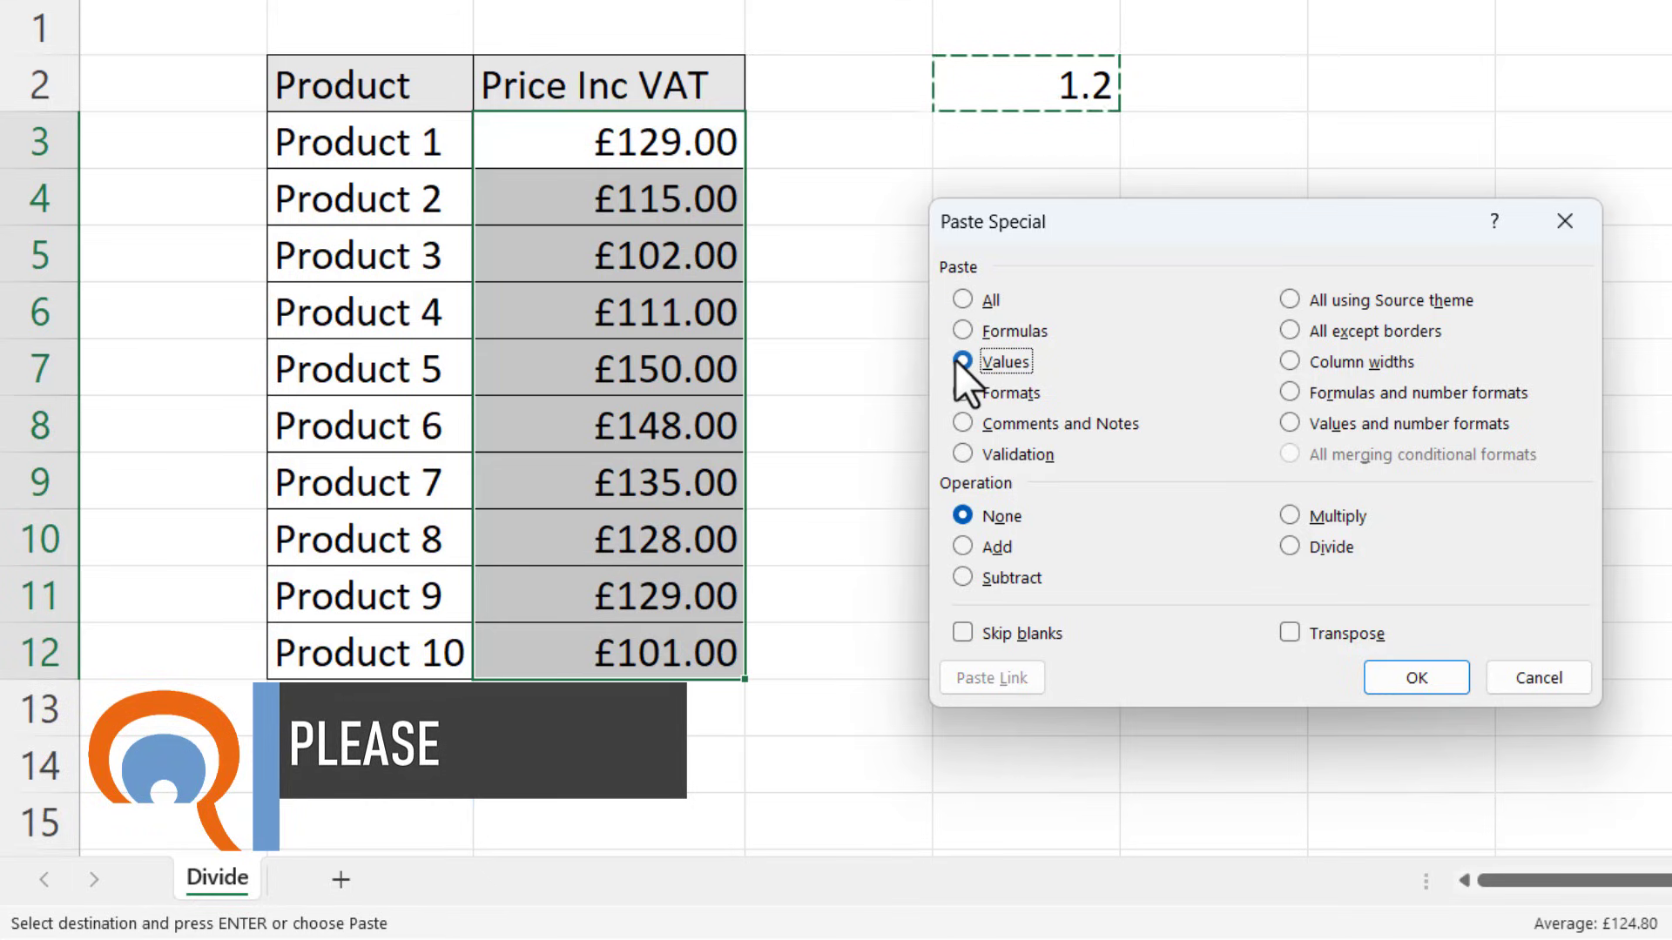
click(962, 362)
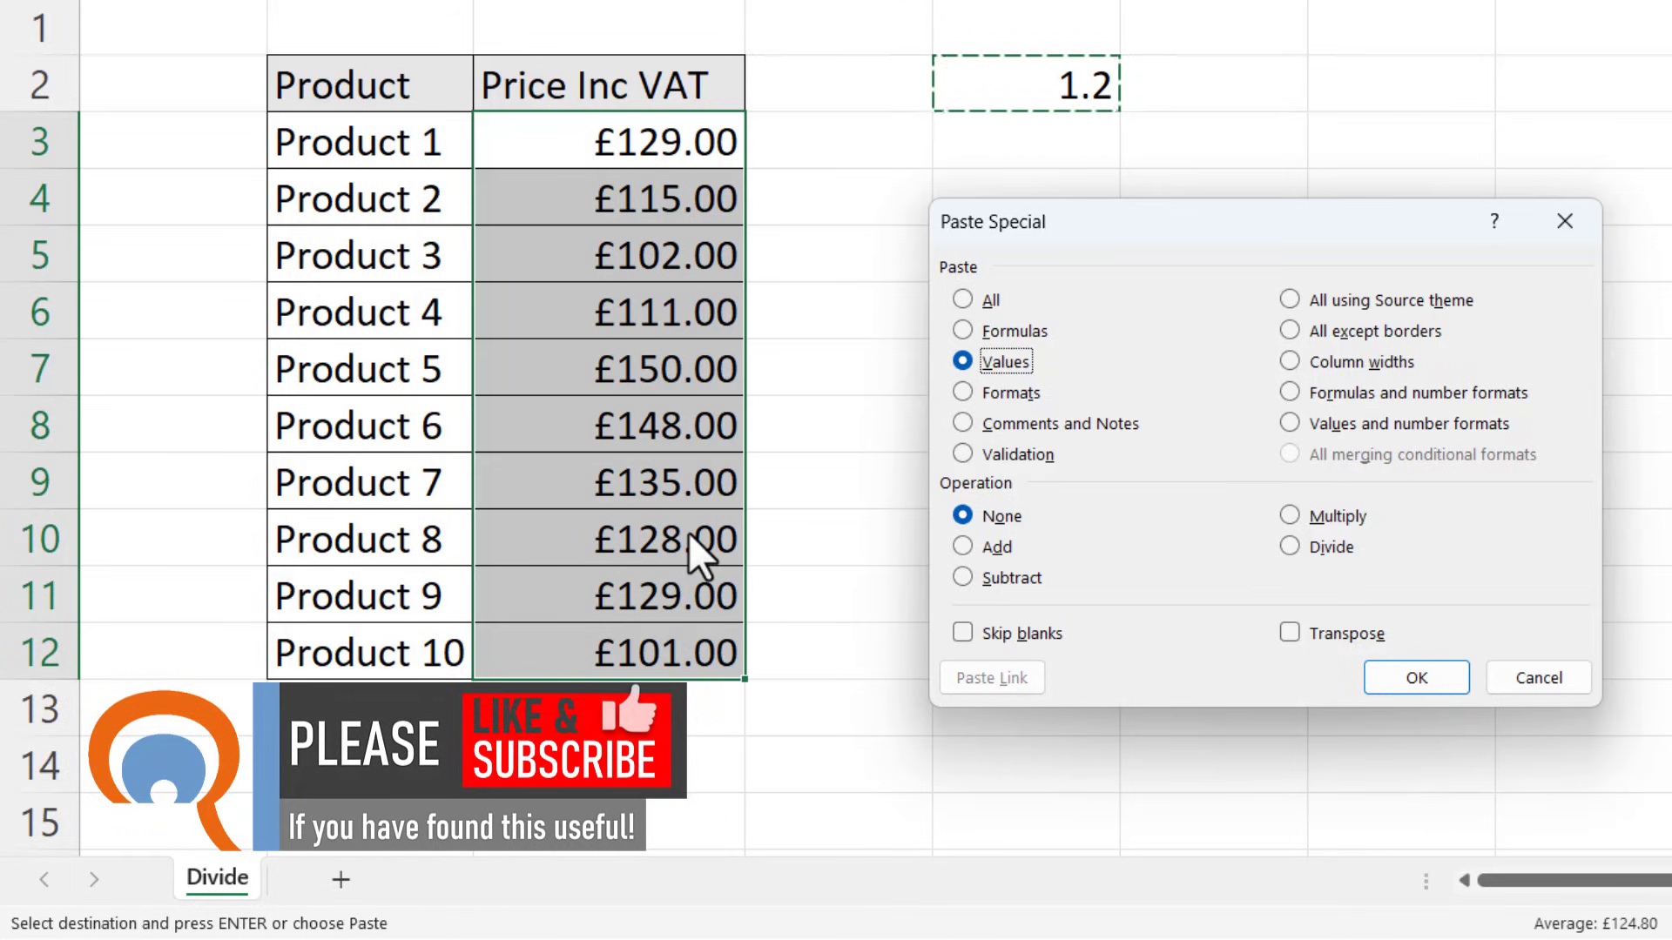
click(1288, 545)
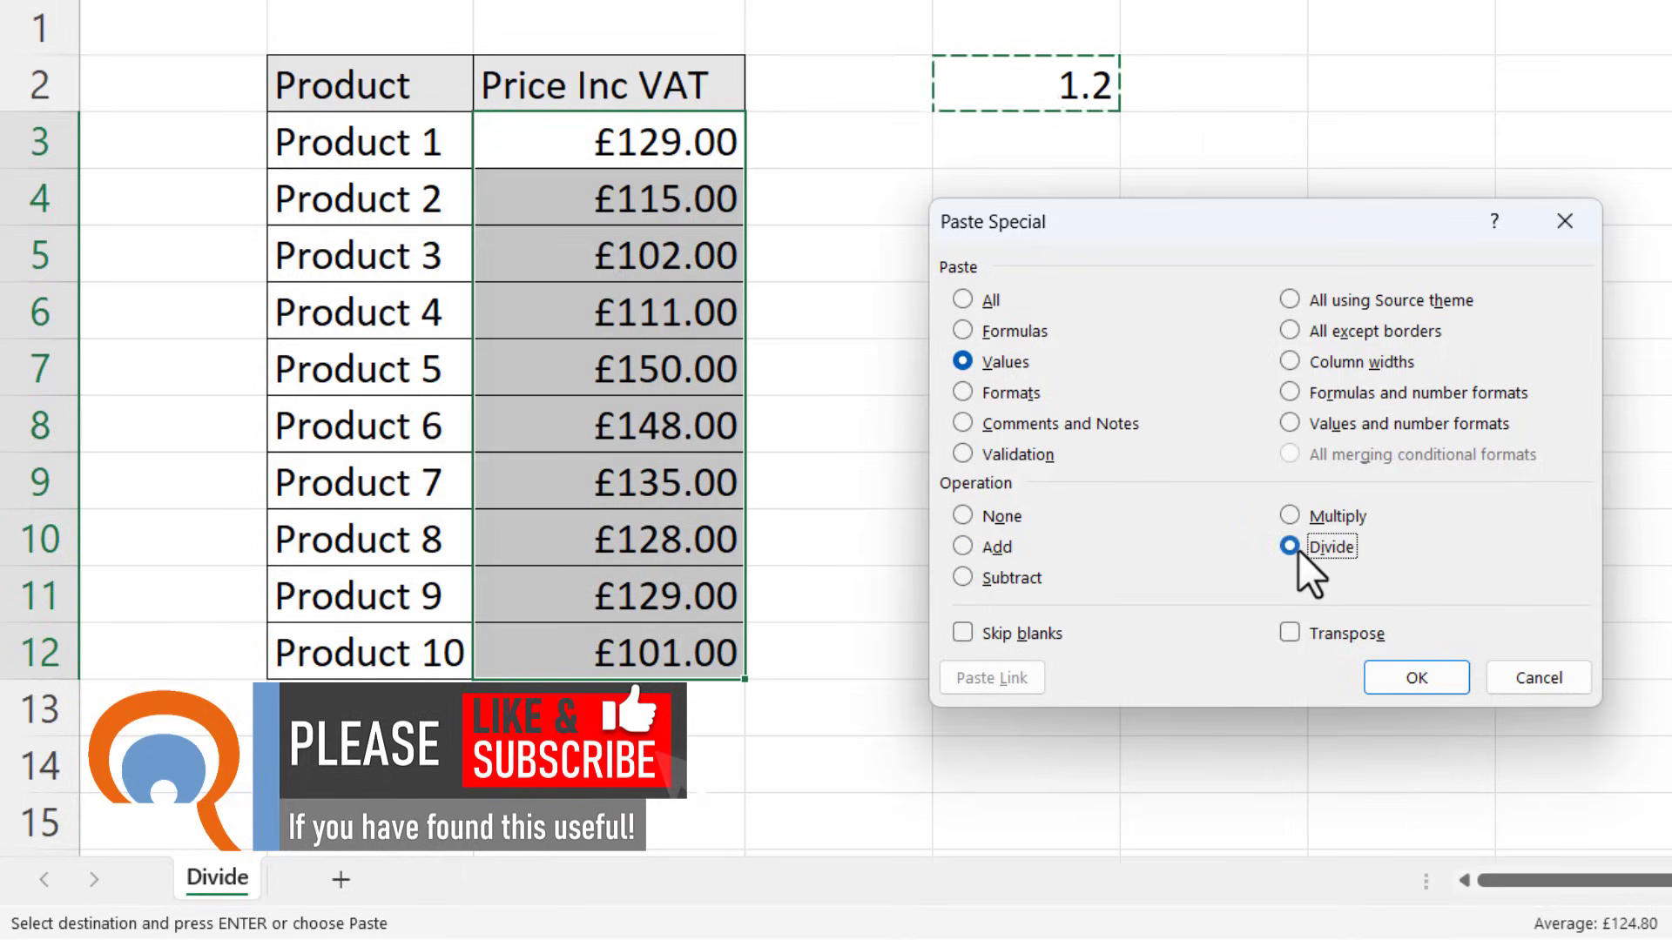
click(1415, 677)
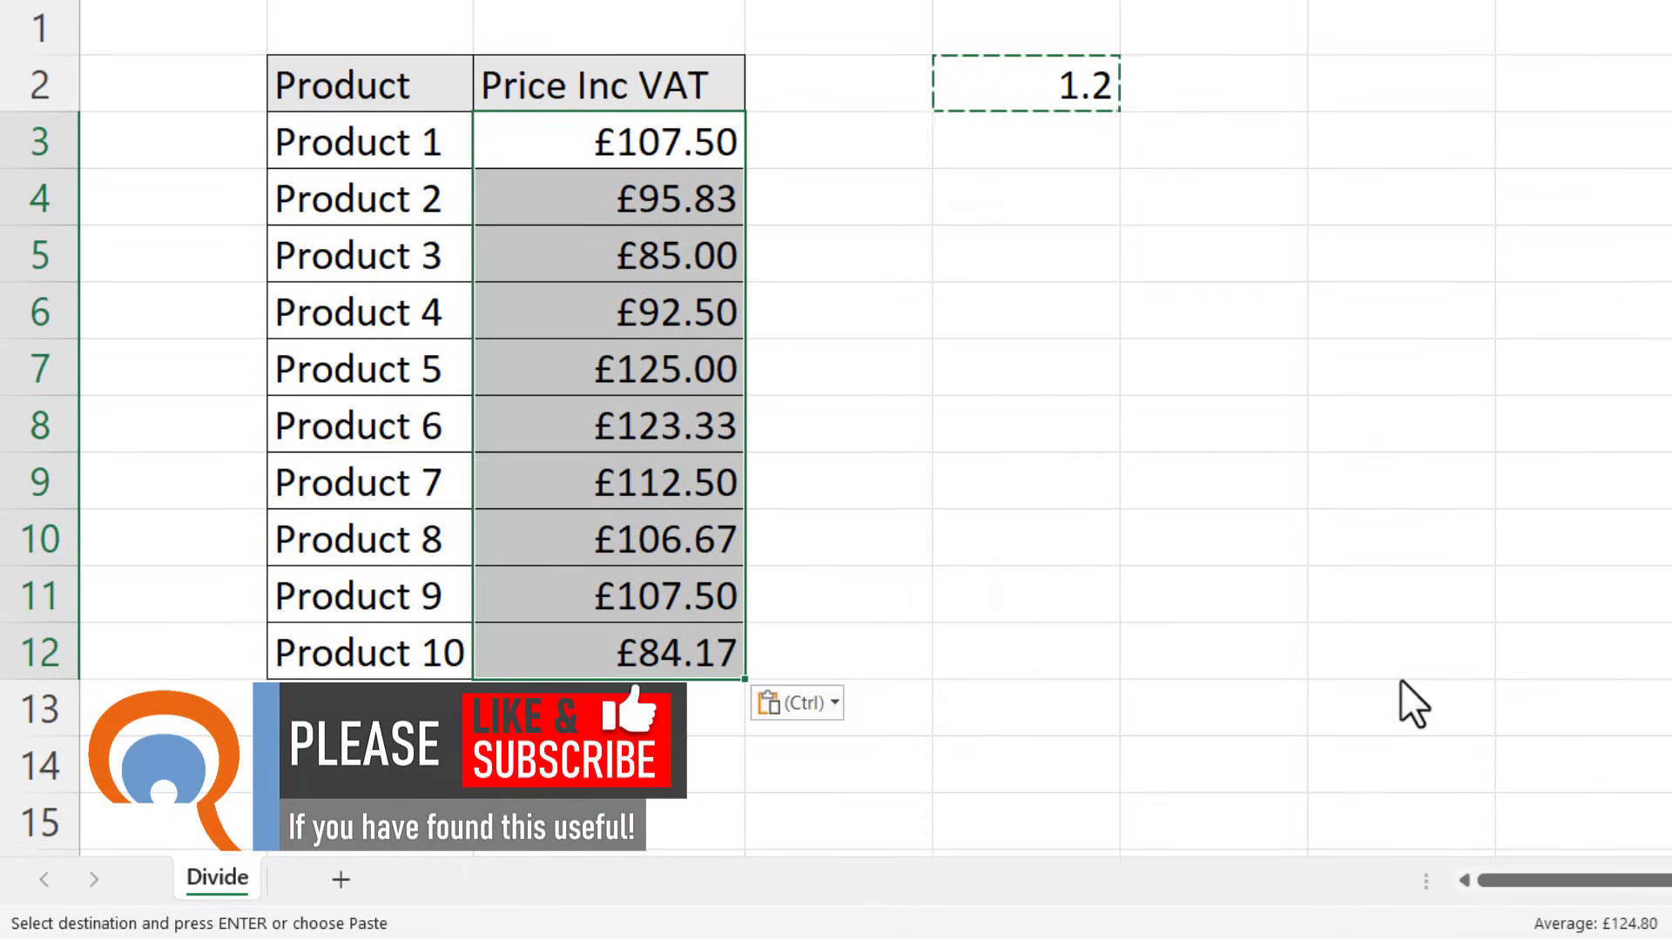